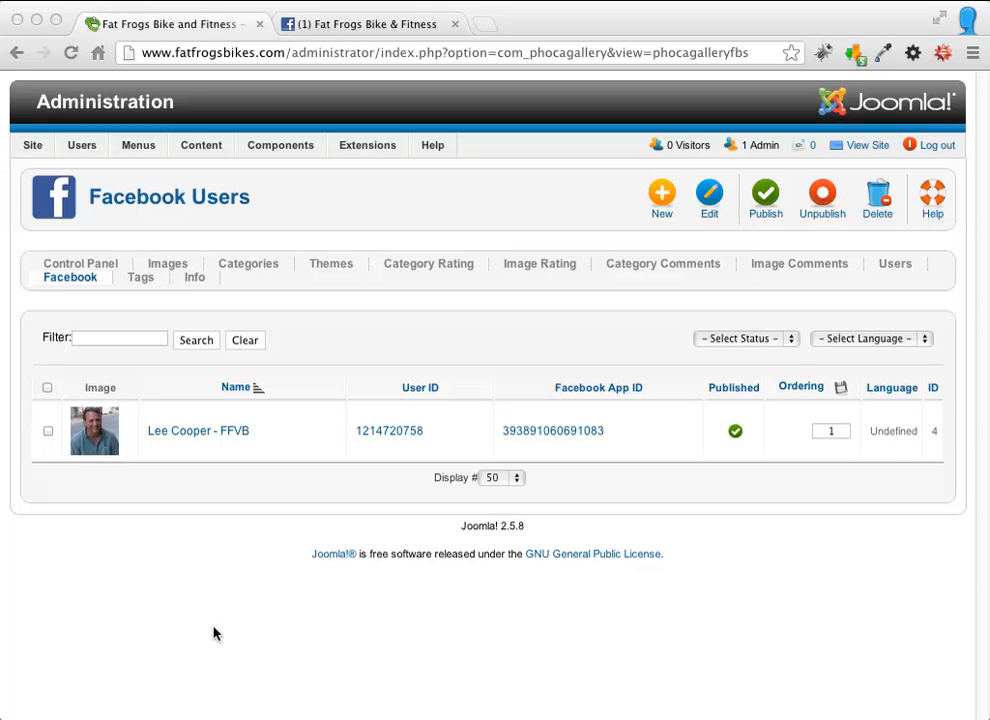
pyautogui.moveTo(136, 248)
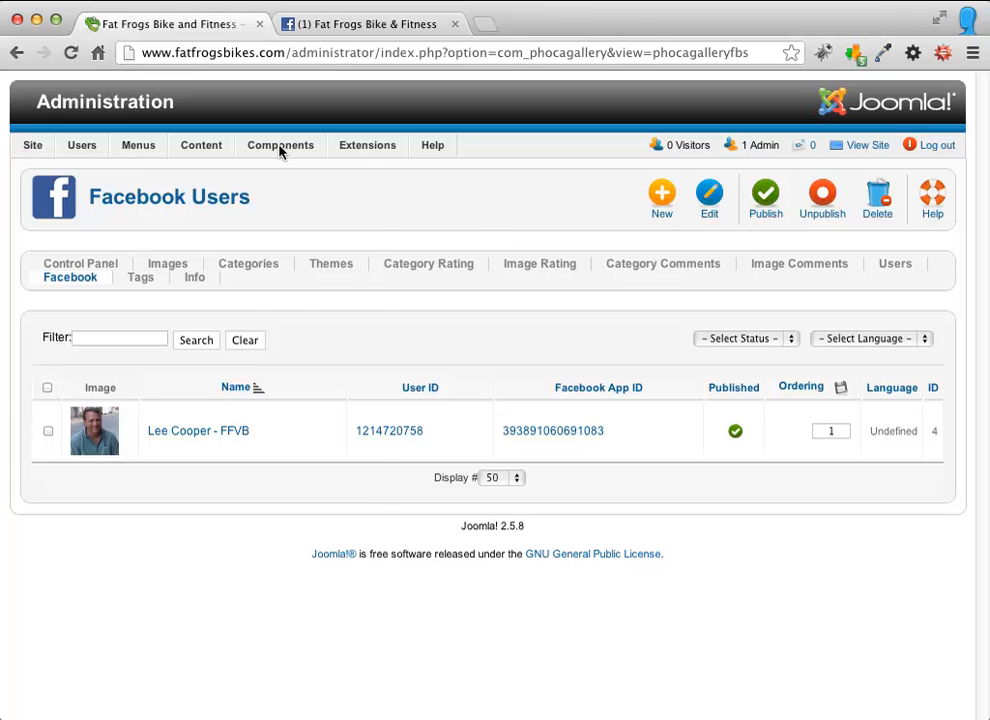
# Go from the Facebook Users page to the Phoca Gallery Categories list via Components
pyautogui.click(280, 144)
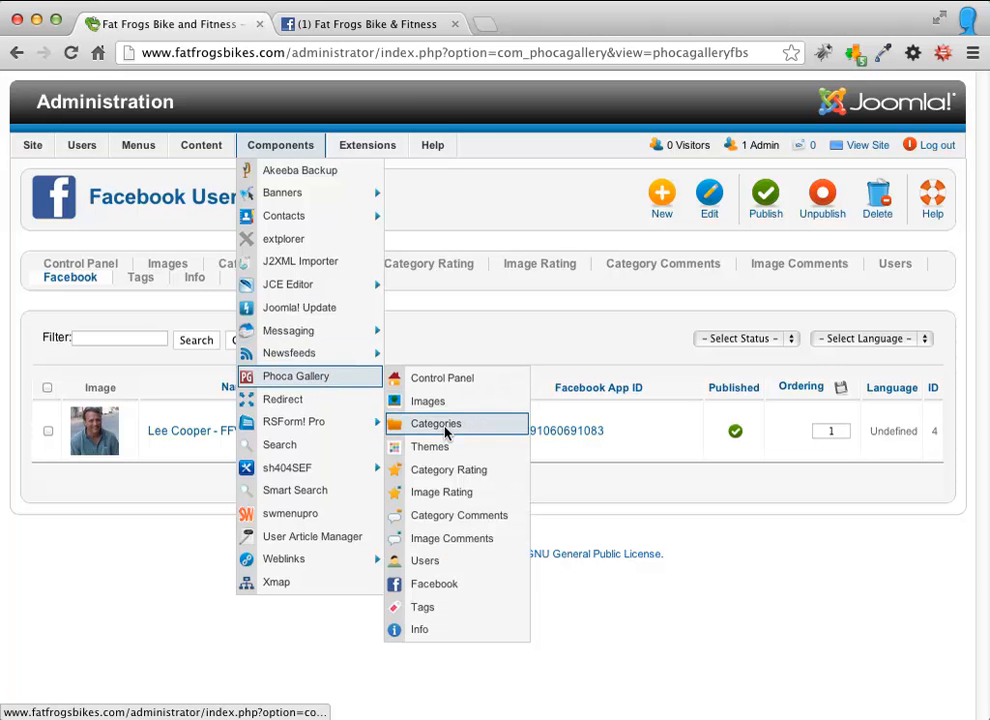
pyautogui.click(436, 424)
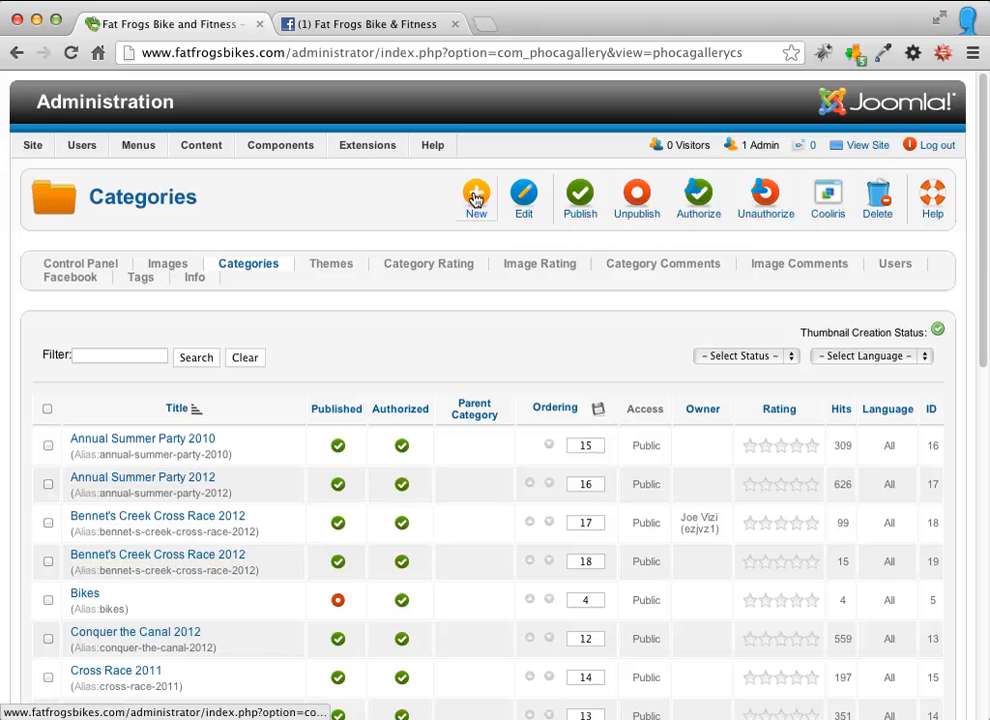
# Create a new gallery category and title it 'Team Meeting 2012' from the autocomplete
pyautogui.click(476, 196)
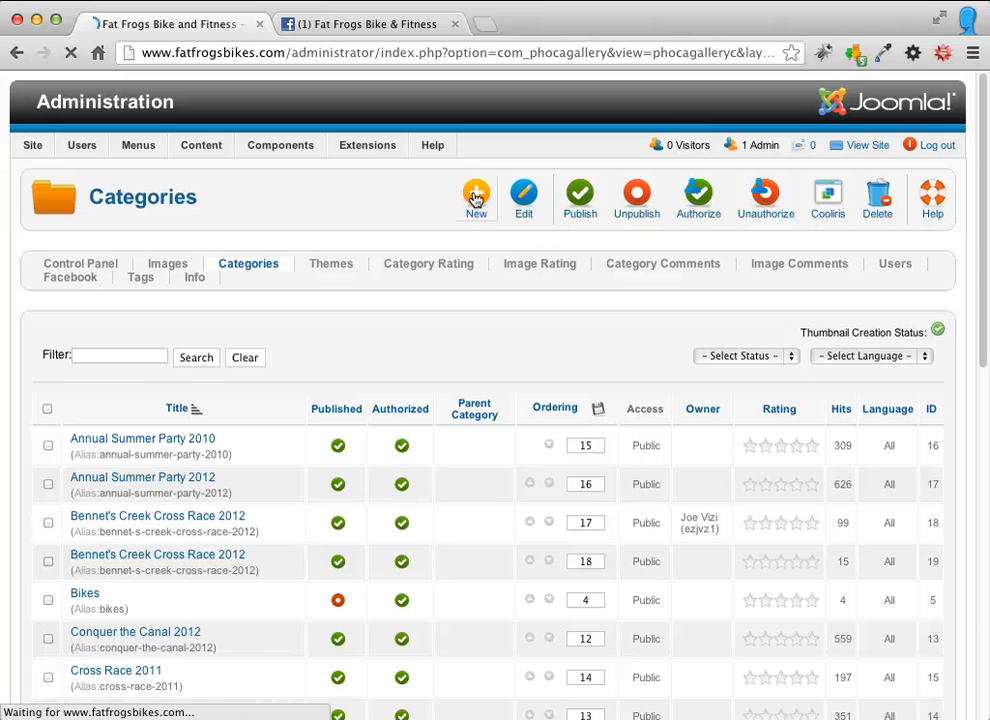
pyautogui.click(476, 192)
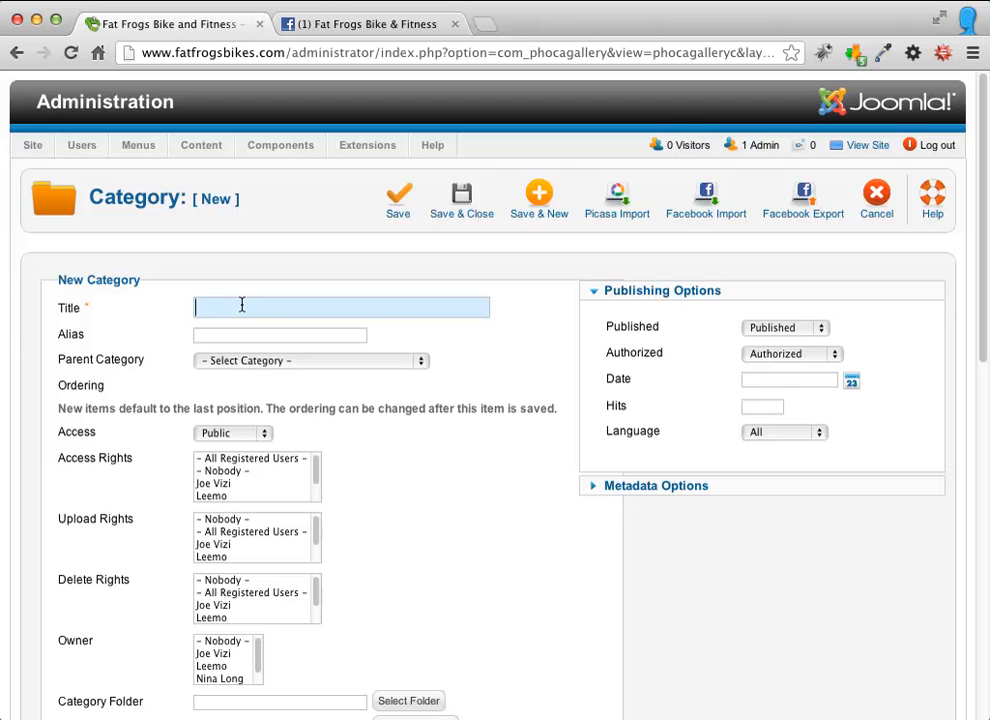
pyautogui.write('Te')
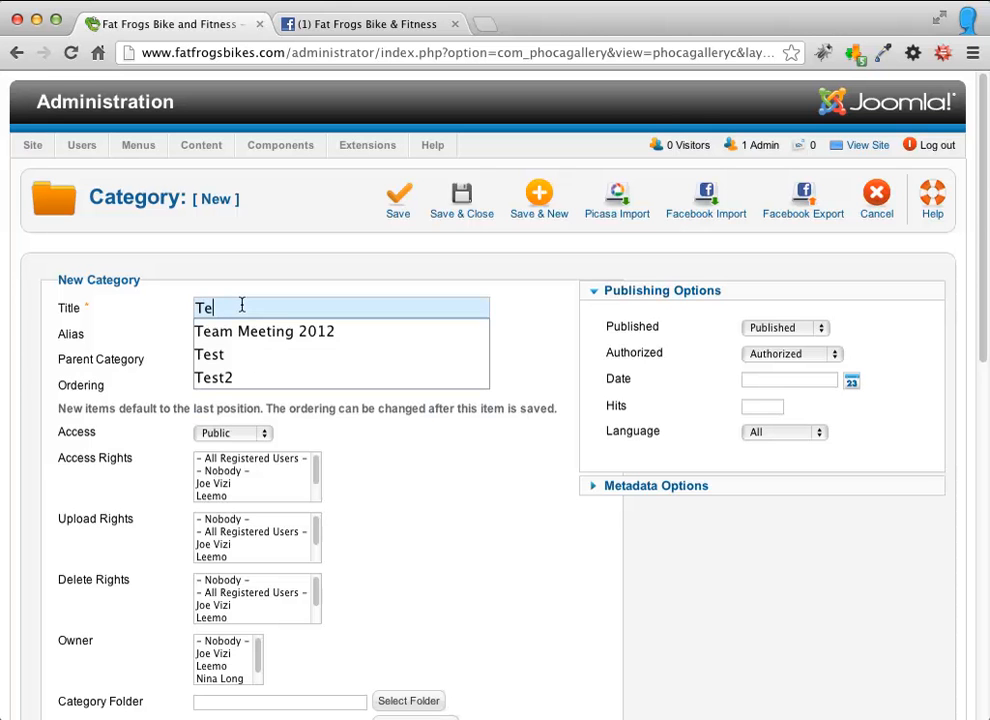
pyautogui.click(264, 332)
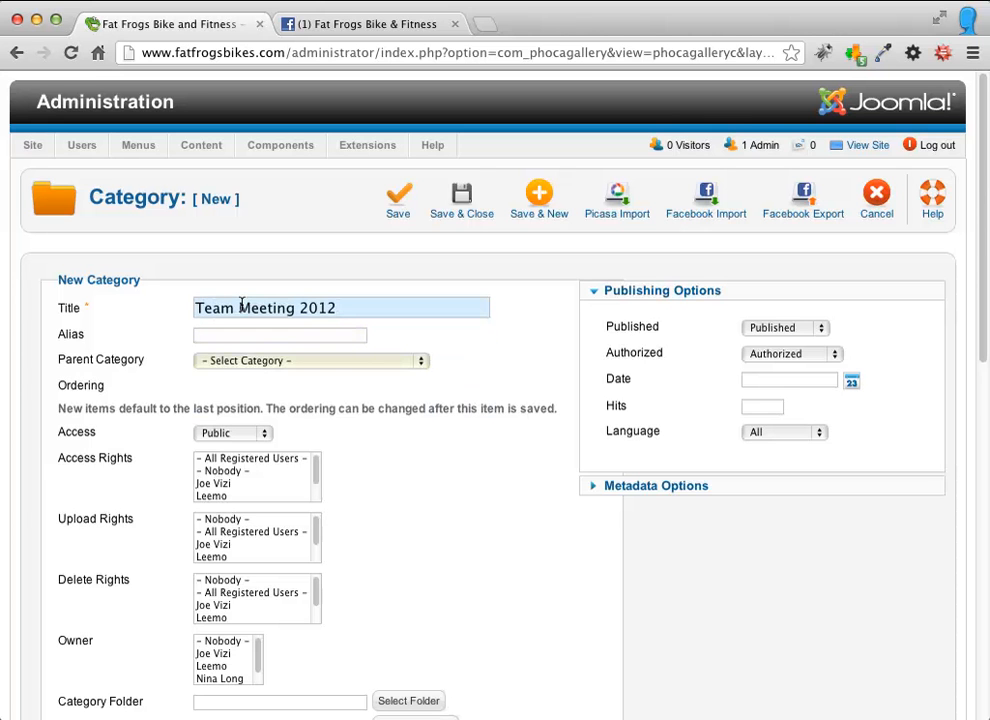
pyautogui.moveTo(116, 370)
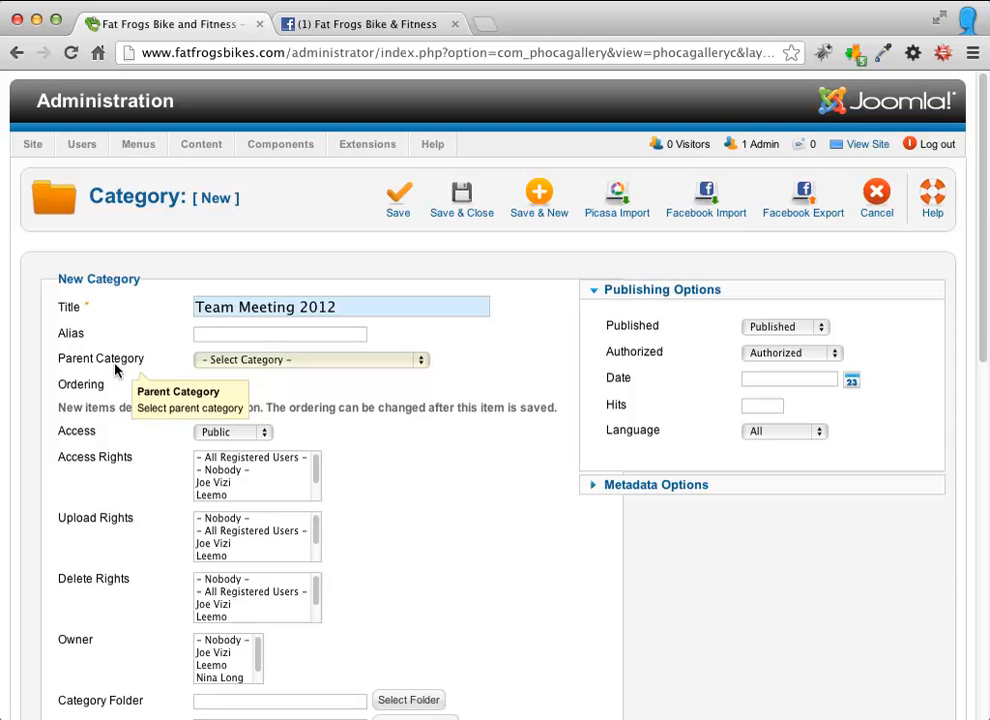
pyautogui.moveTo(412, 372)
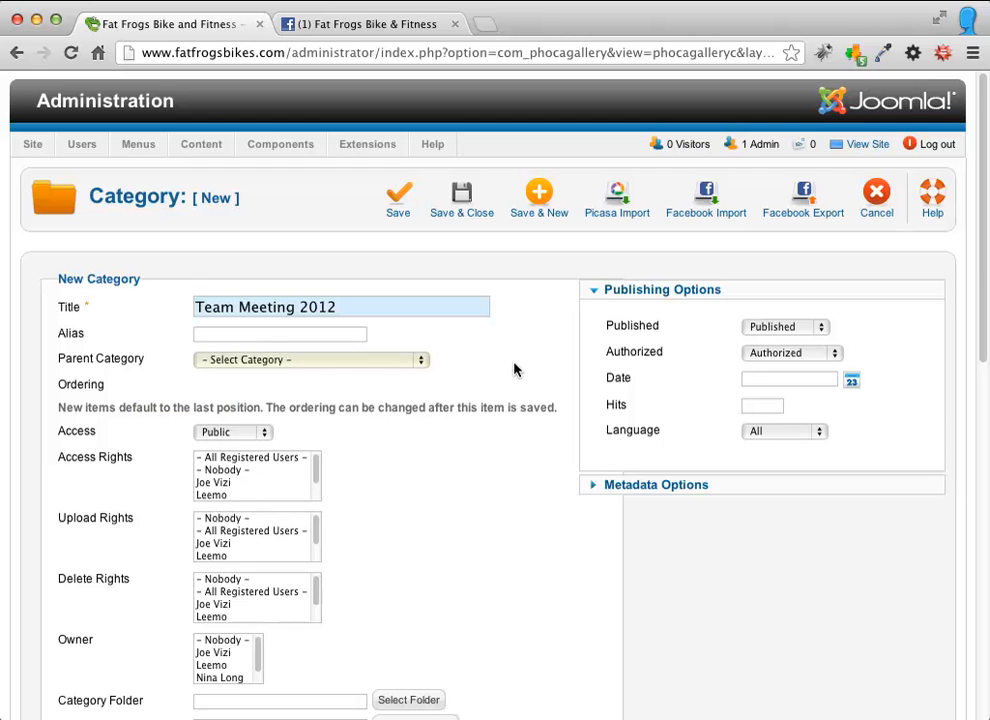
pyautogui.scroll(-3)
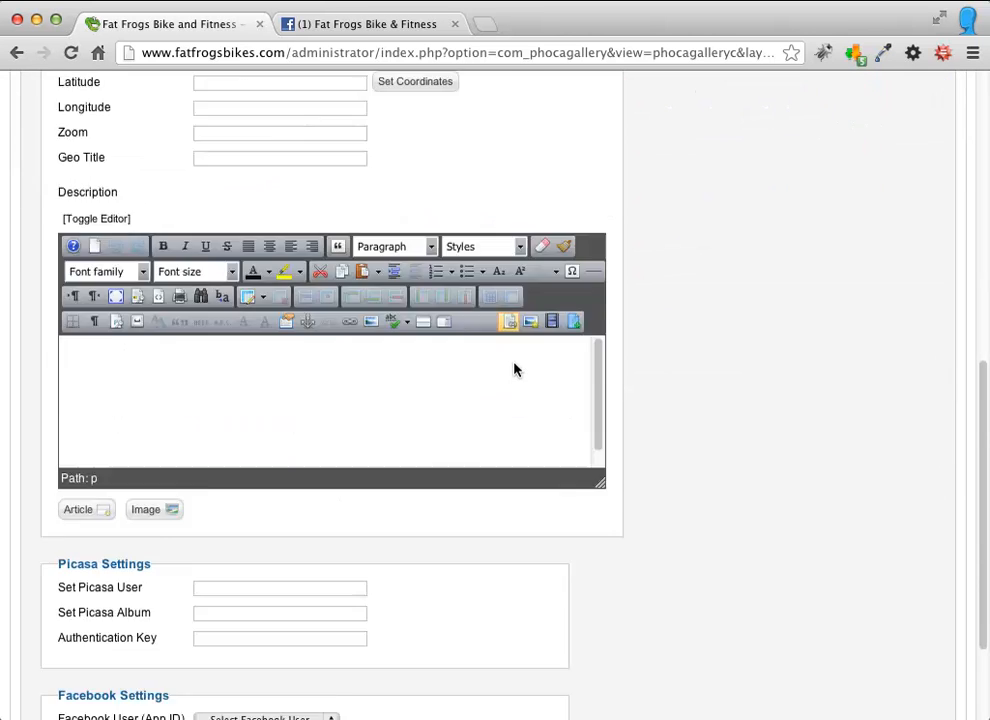
pyautogui.scroll(-3)
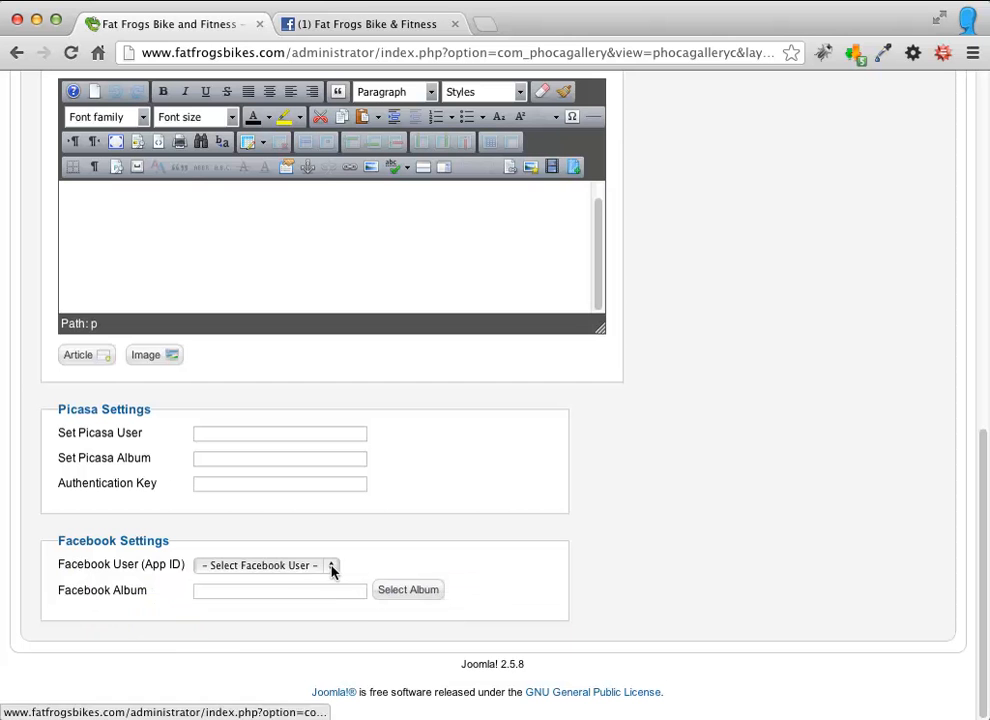
pyautogui.click(264, 564)
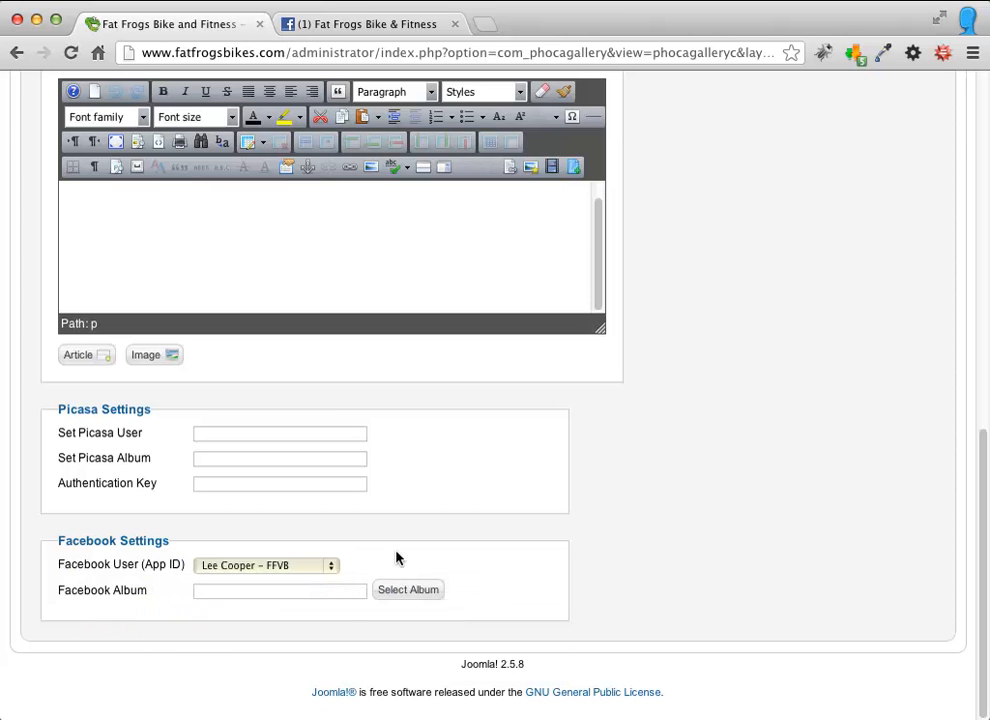
pyautogui.click(408, 588)
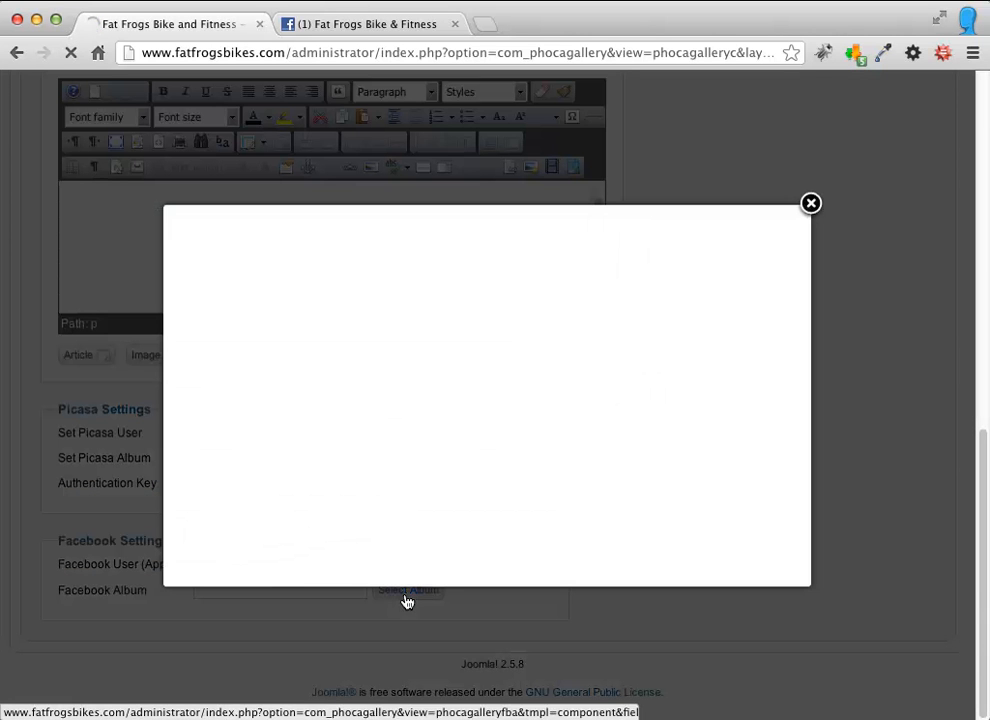
# Look through the Select Album popup for the team meeting album
pyautogui.click(408, 588)
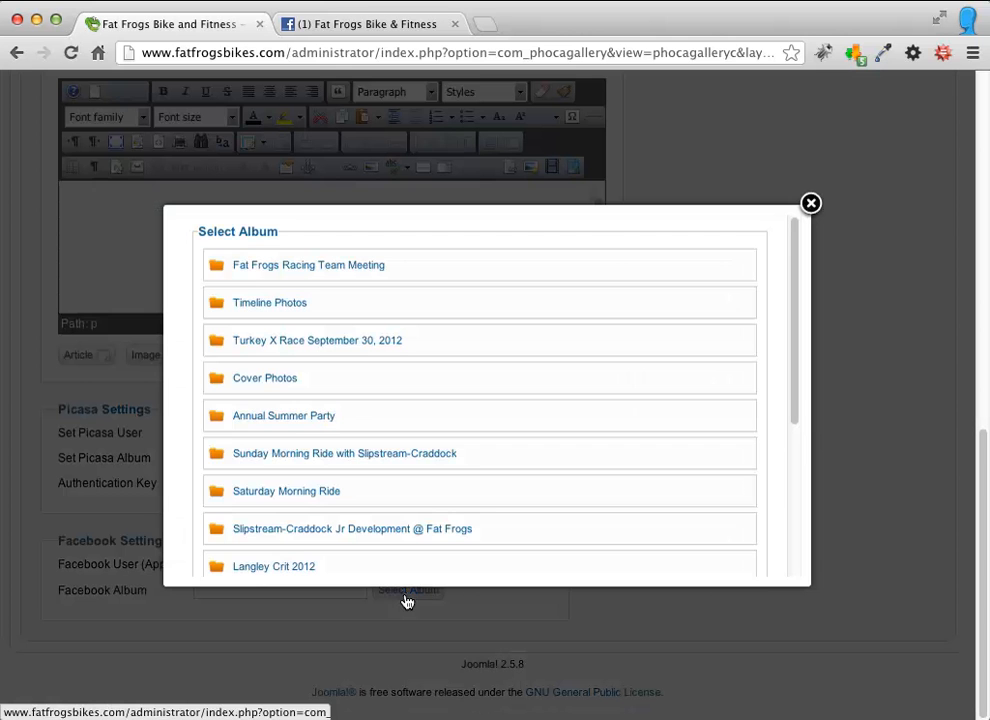
pyautogui.moveTo(520, 386)
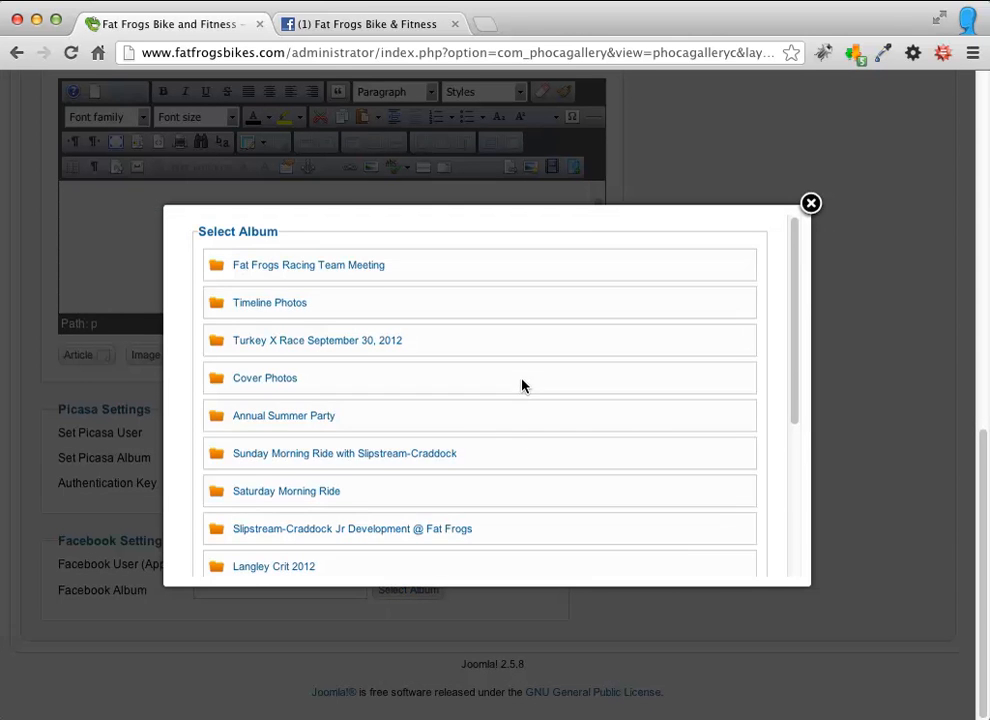
pyautogui.scroll(-3)
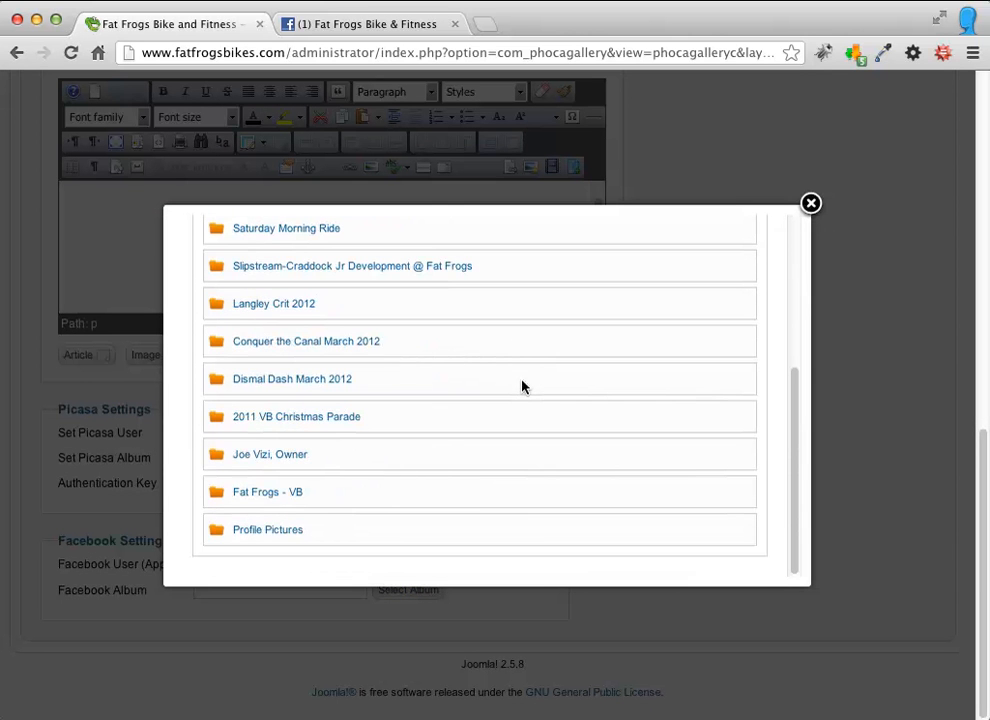
pyautogui.moveTo(308, 528)
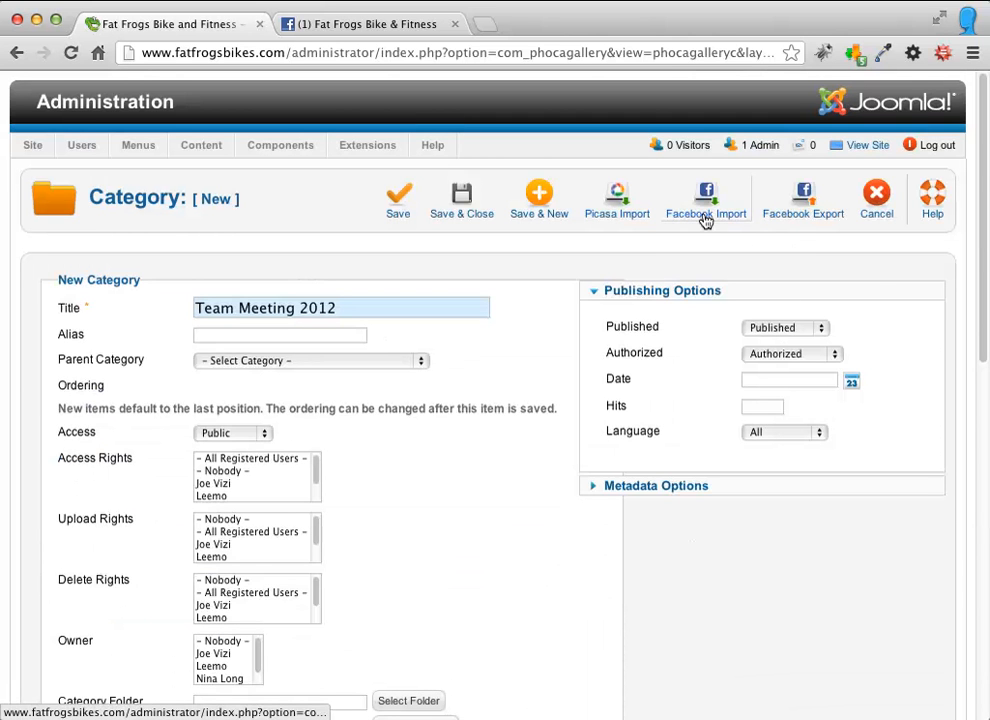
# Run Facebook Import to save the Team Meeting 2012 category with its album photos
pyautogui.click(704, 198)
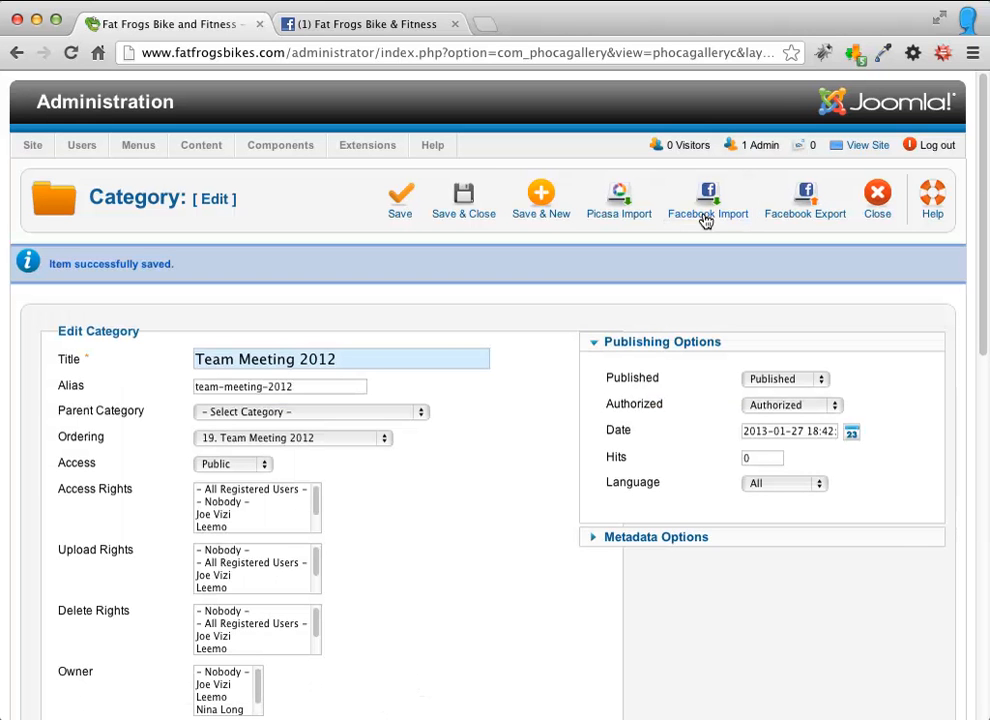
pyautogui.moveTo(504, 350)
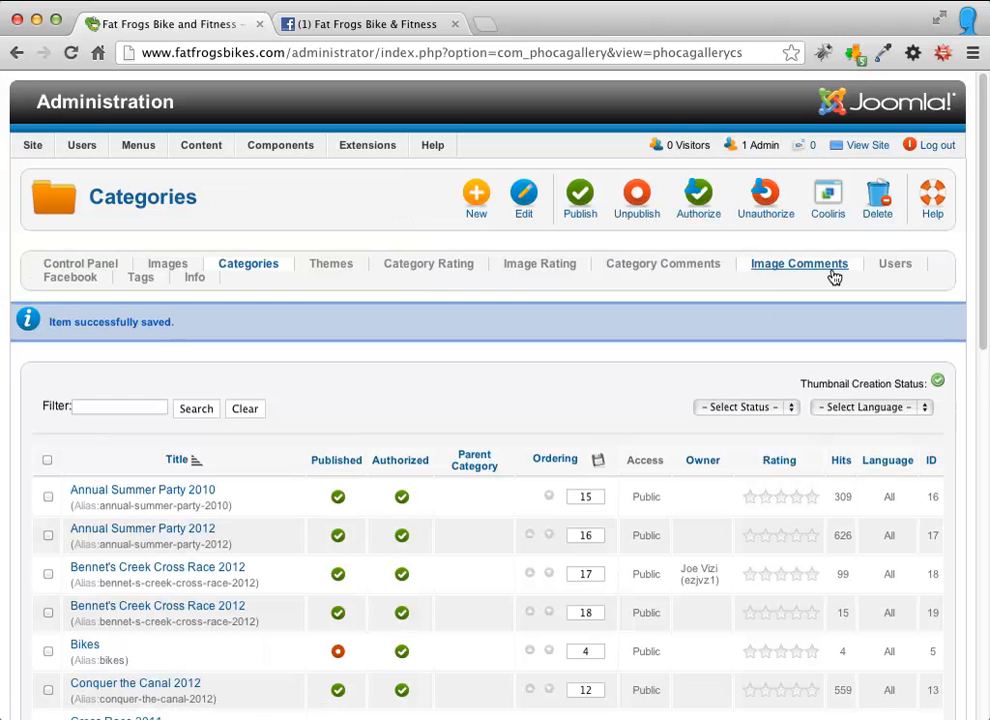
pyautogui.moveTo(876, 152)
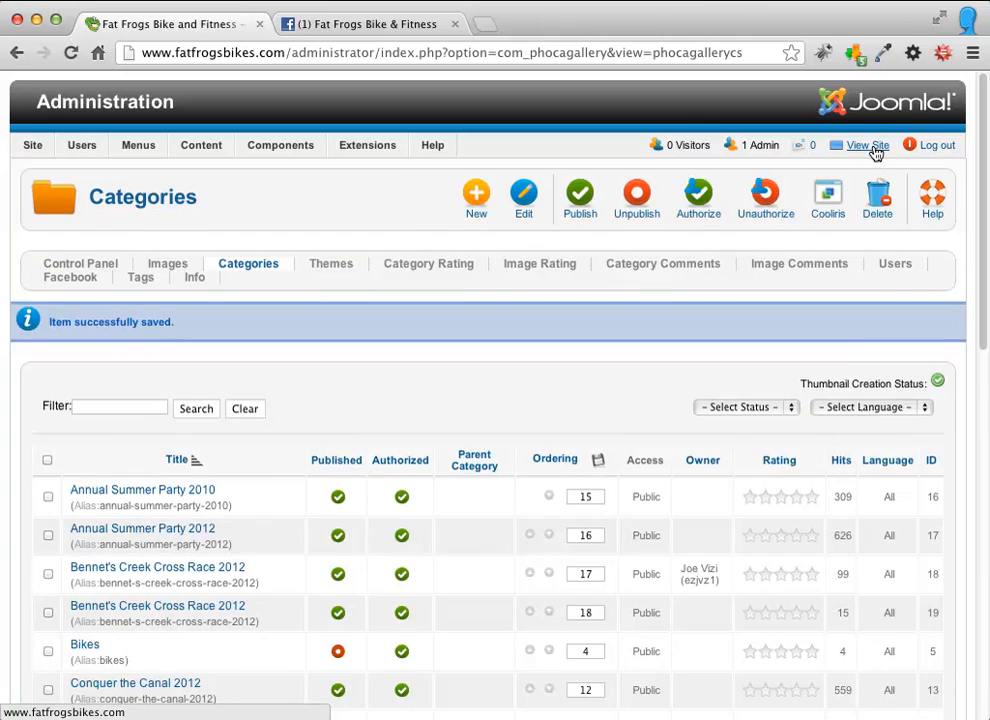
# View the public site's Photos page showing the Team Meeting 2012 gallery with 43 photos
pyautogui.click(864, 144)
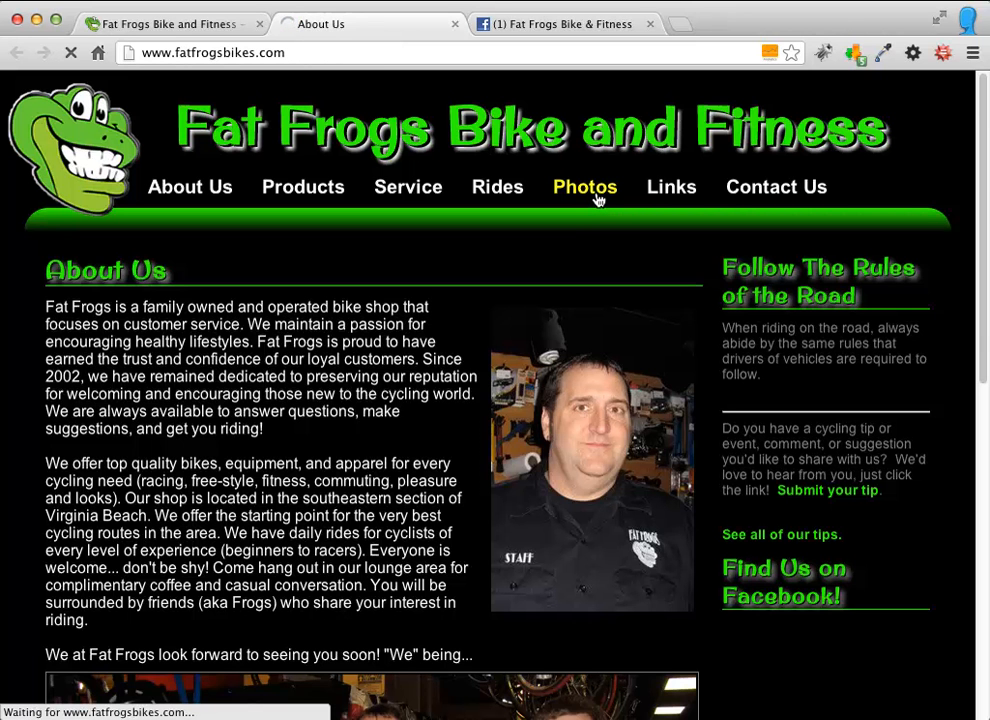
pyautogui.click(584, 188)
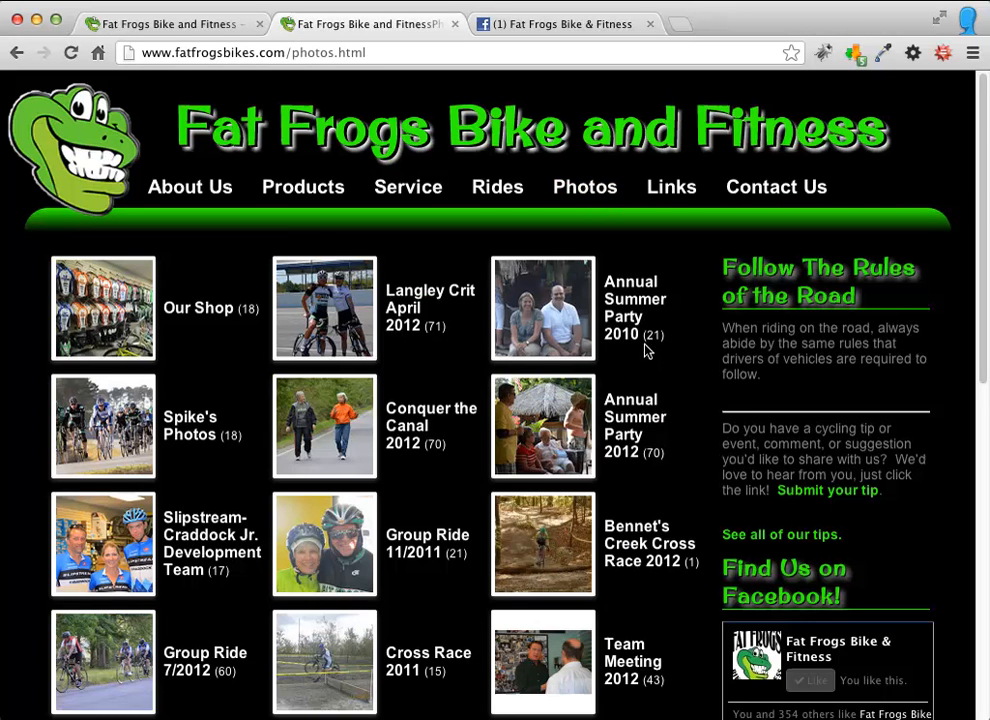
pyautogui.scroll(-3)
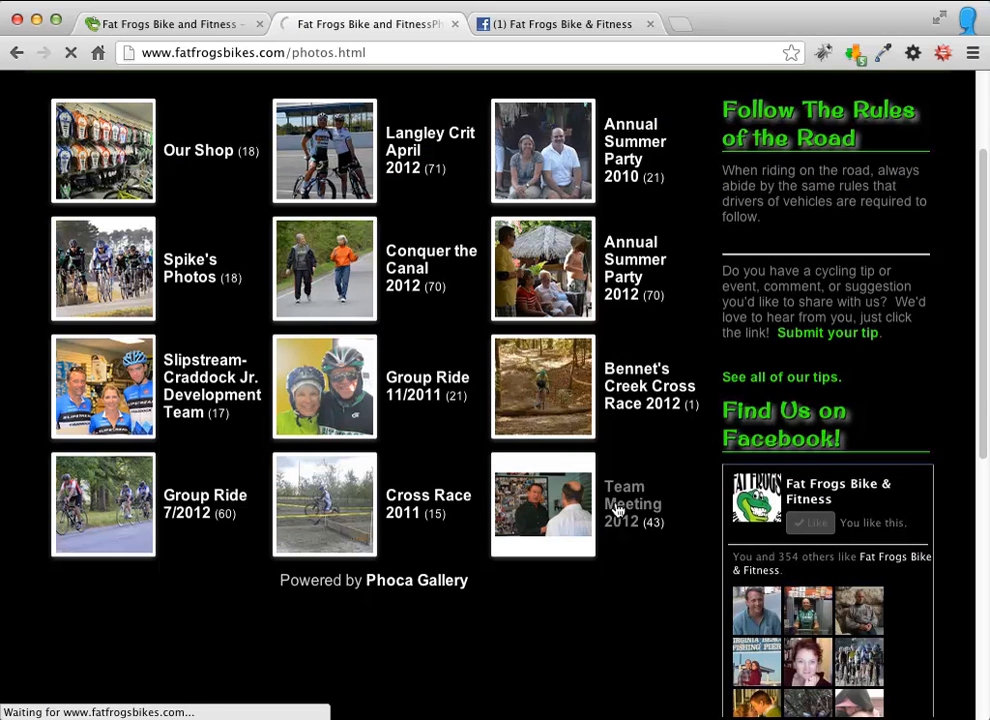
pyautogui.moveTo(630, 550)
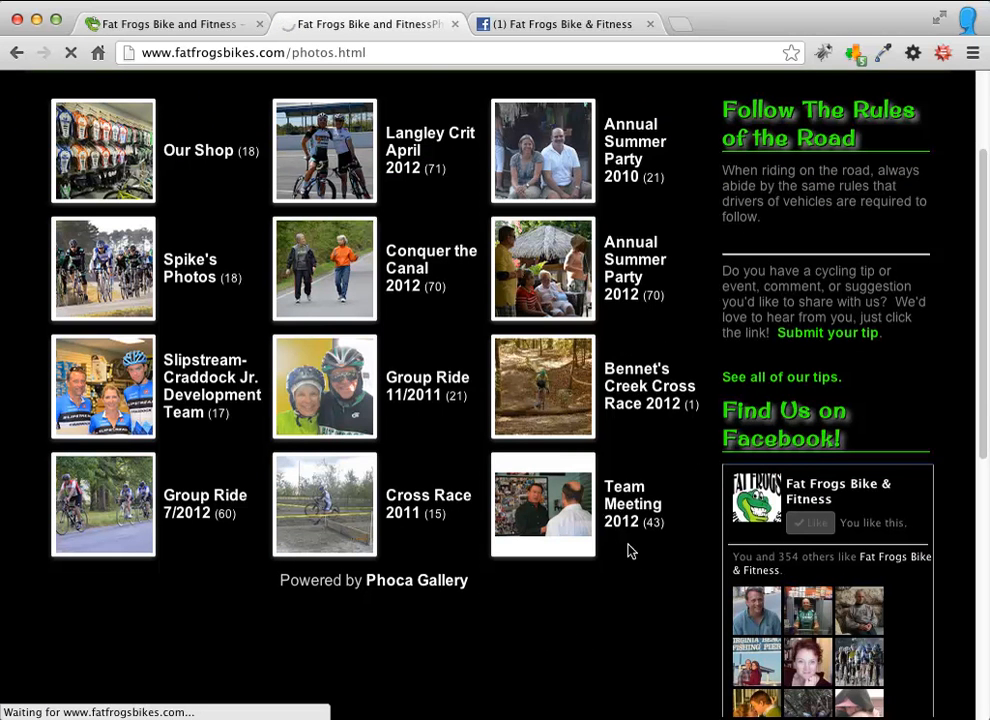